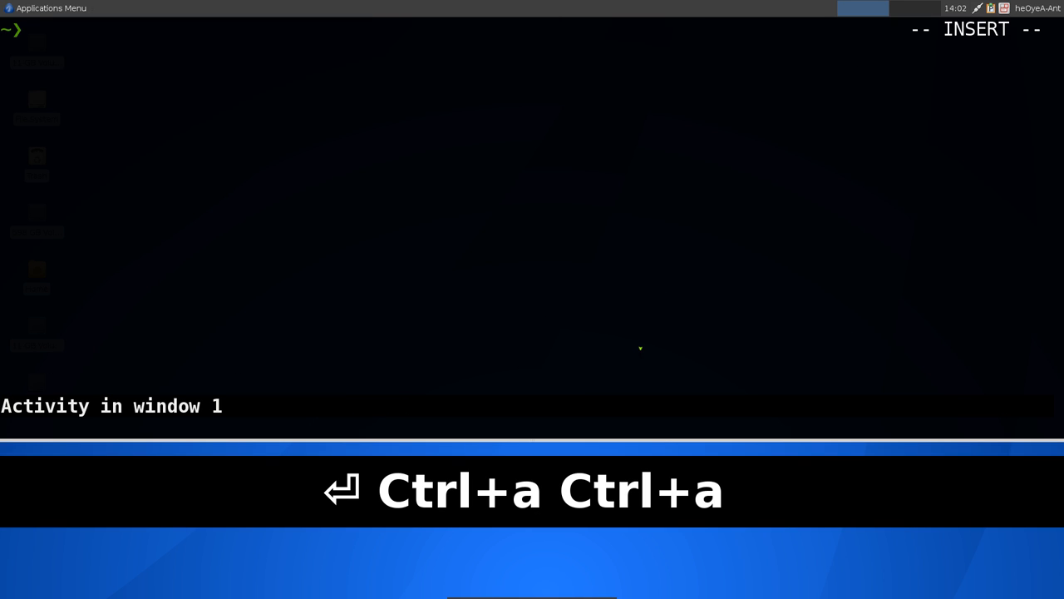
- Jump back to the previous tmux window, the second zsh shell
key(ctrl+a)
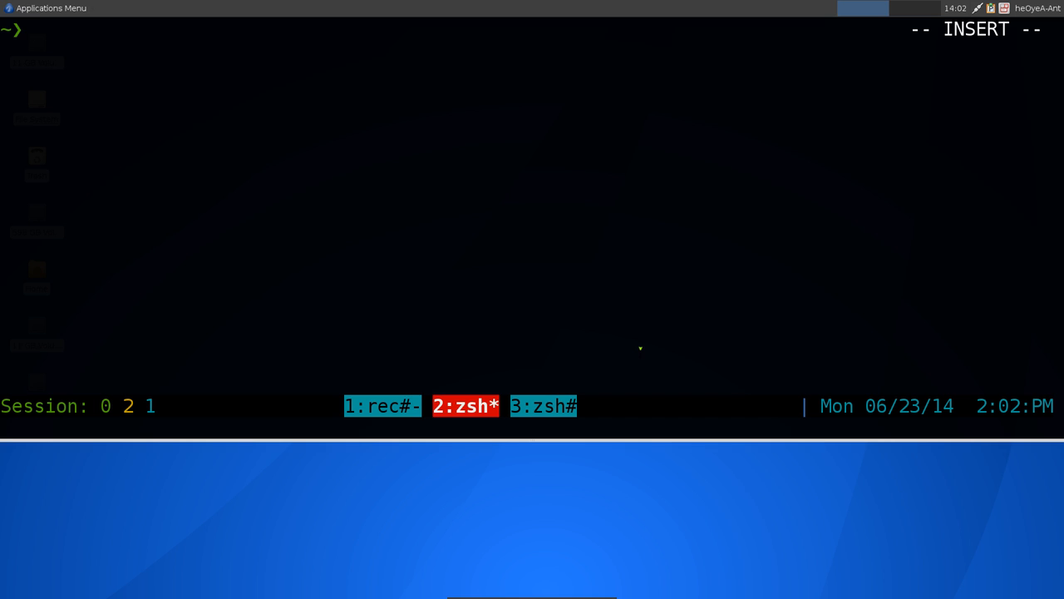
text(stag)
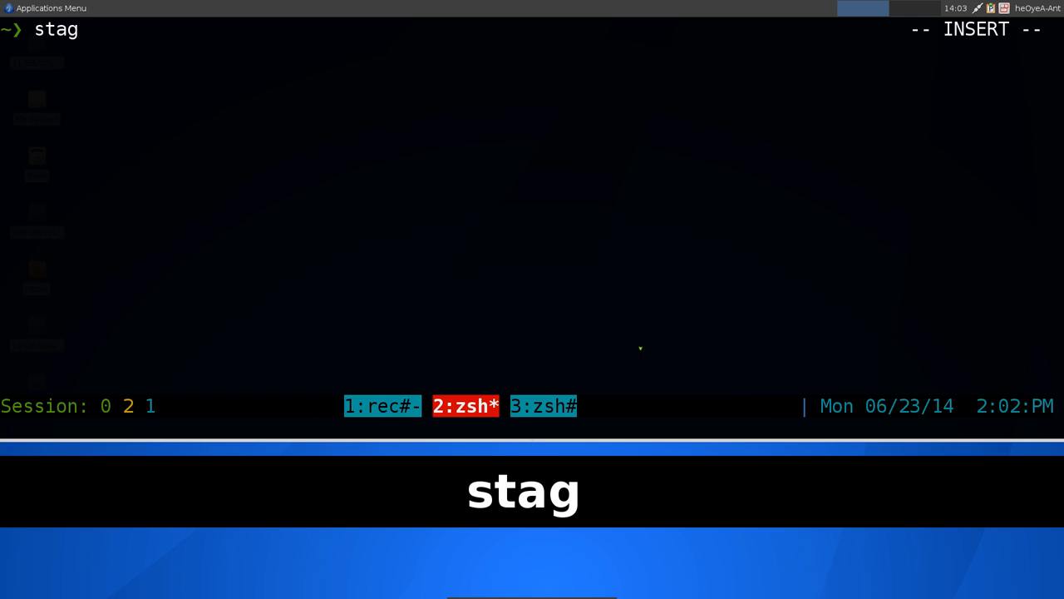
text(~/)
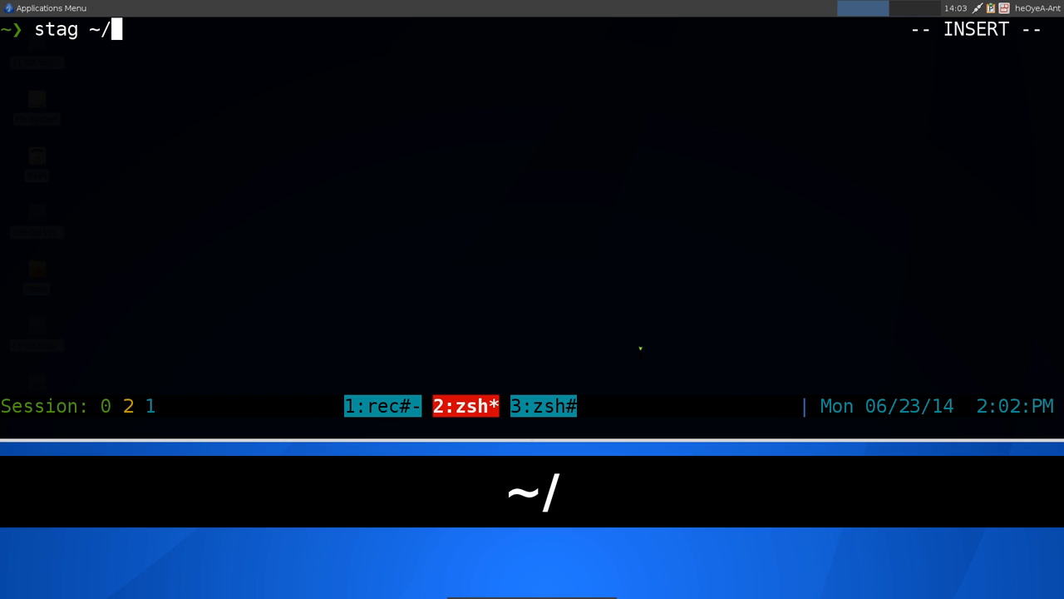
text(temp/s)
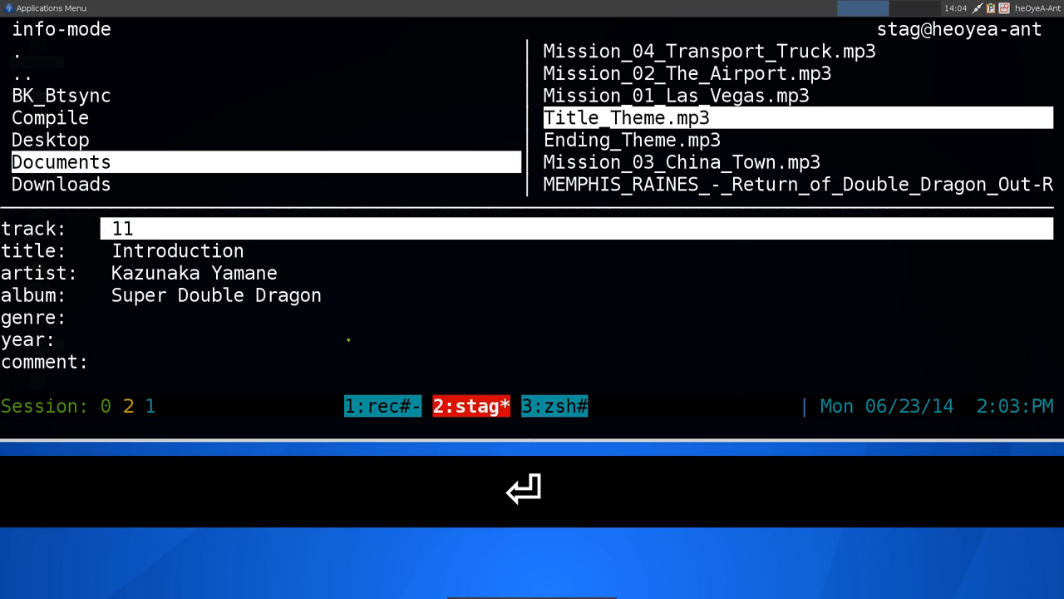
key(q)
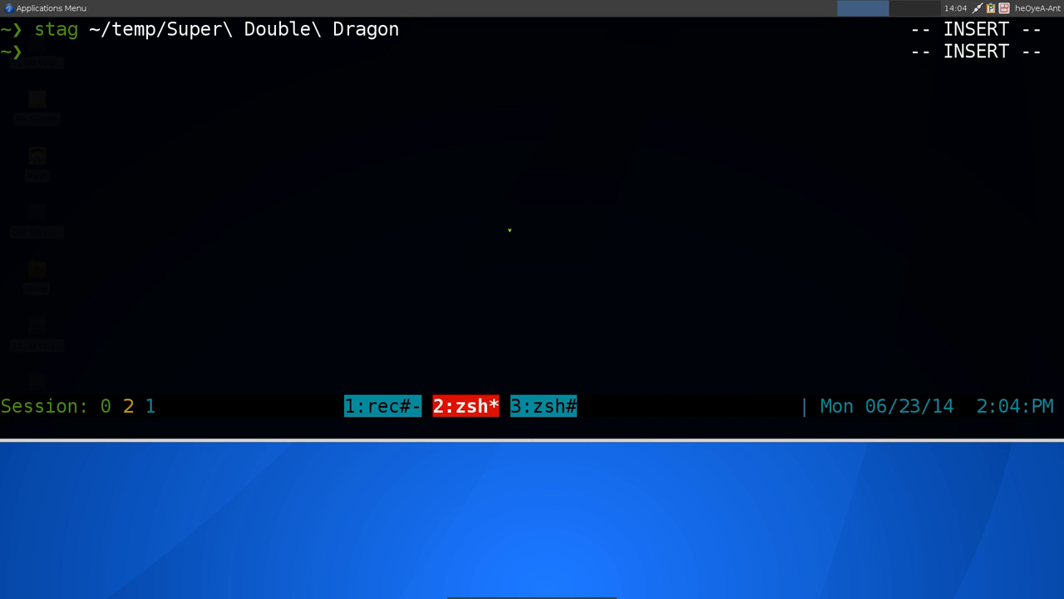
- Launch stag from the prompt without a path argument
text(stag)
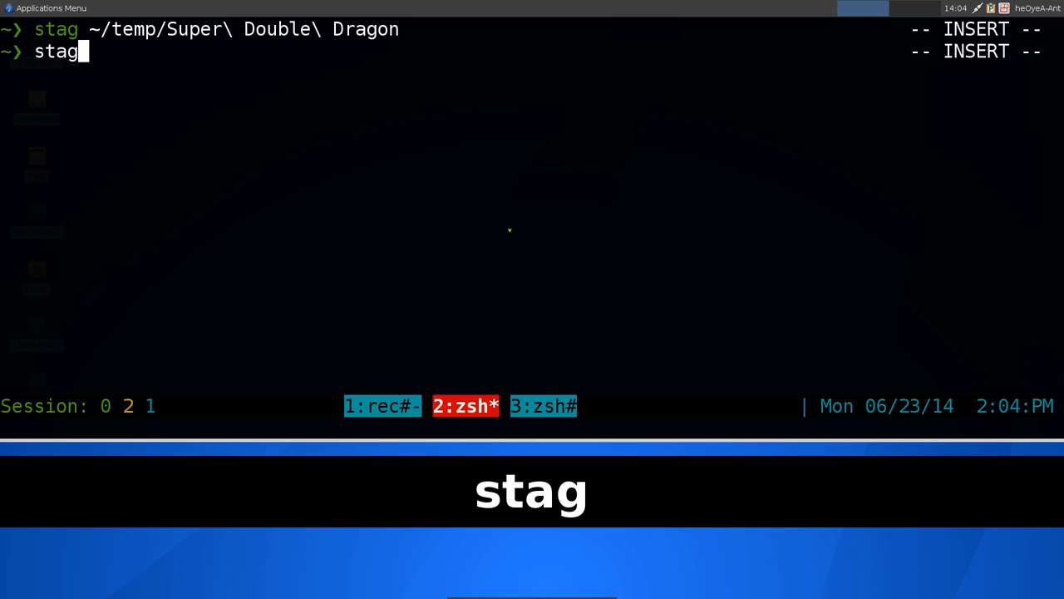
key(Return)
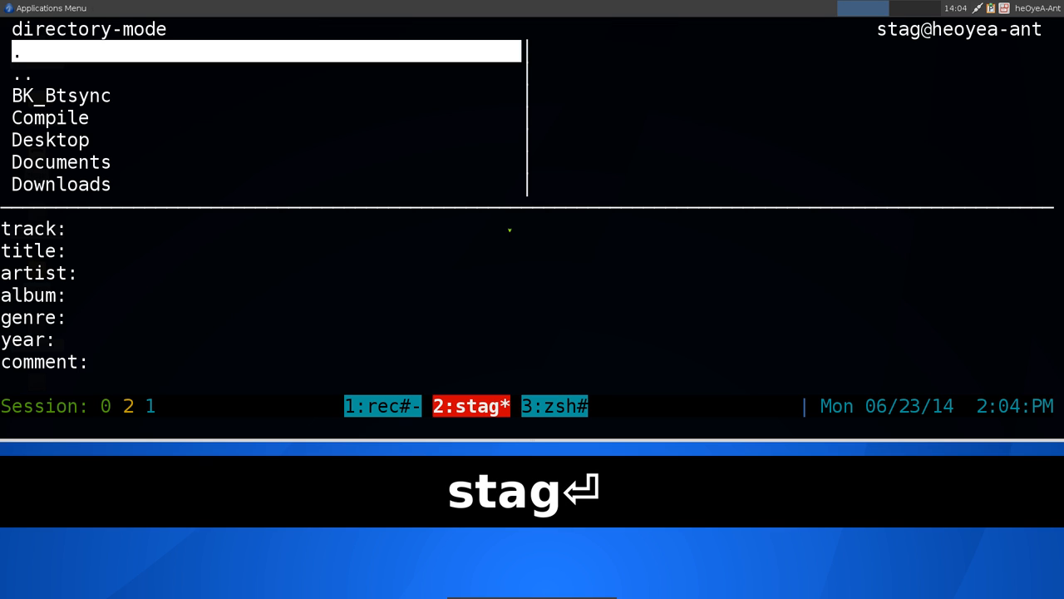
- Browse into temp and then into the Super Double Dragon folder
key(Down)
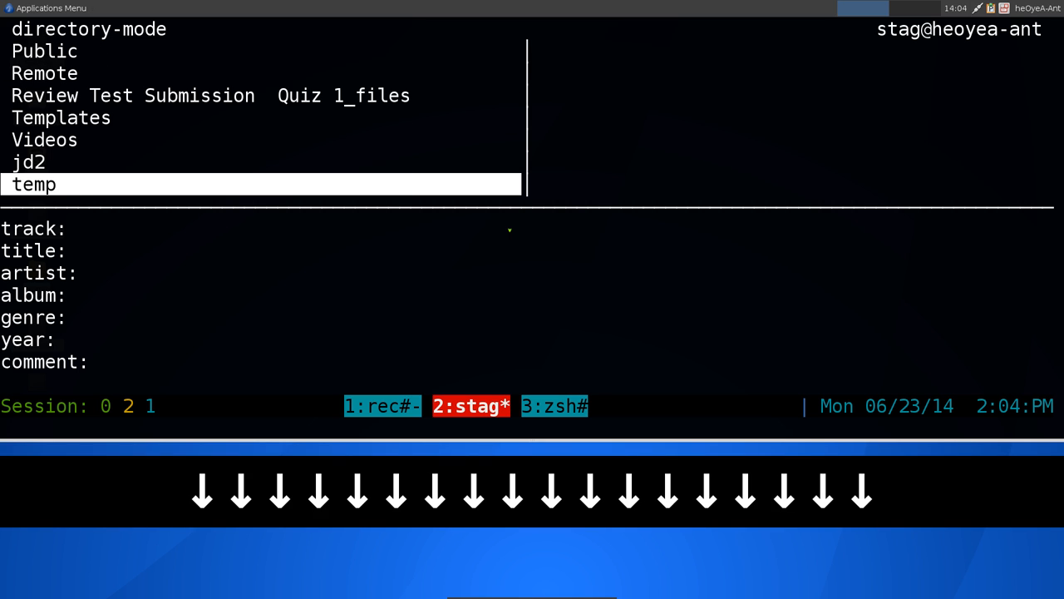
key(Up)
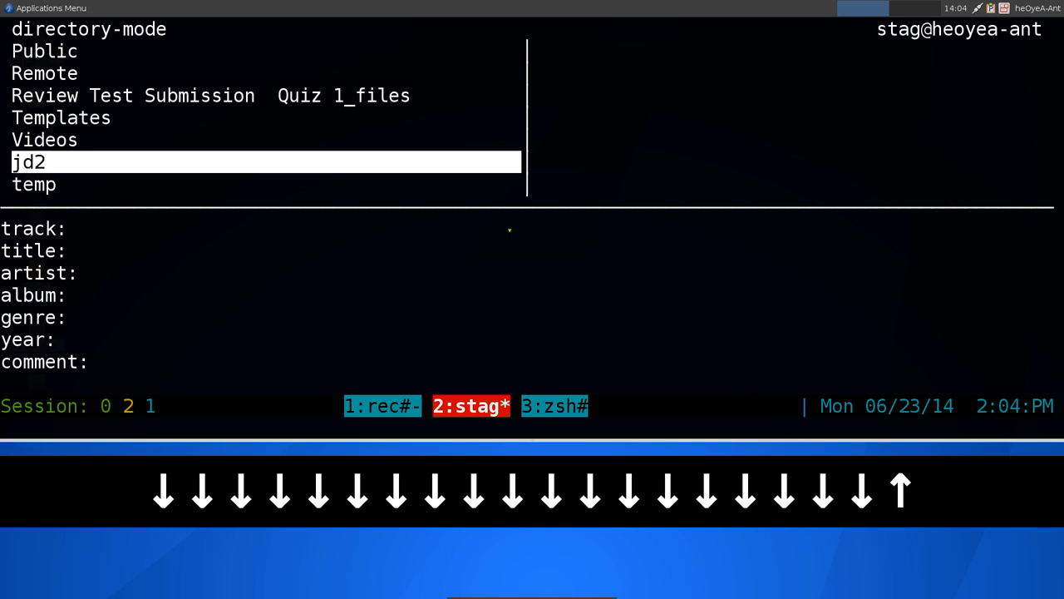
key(Down)
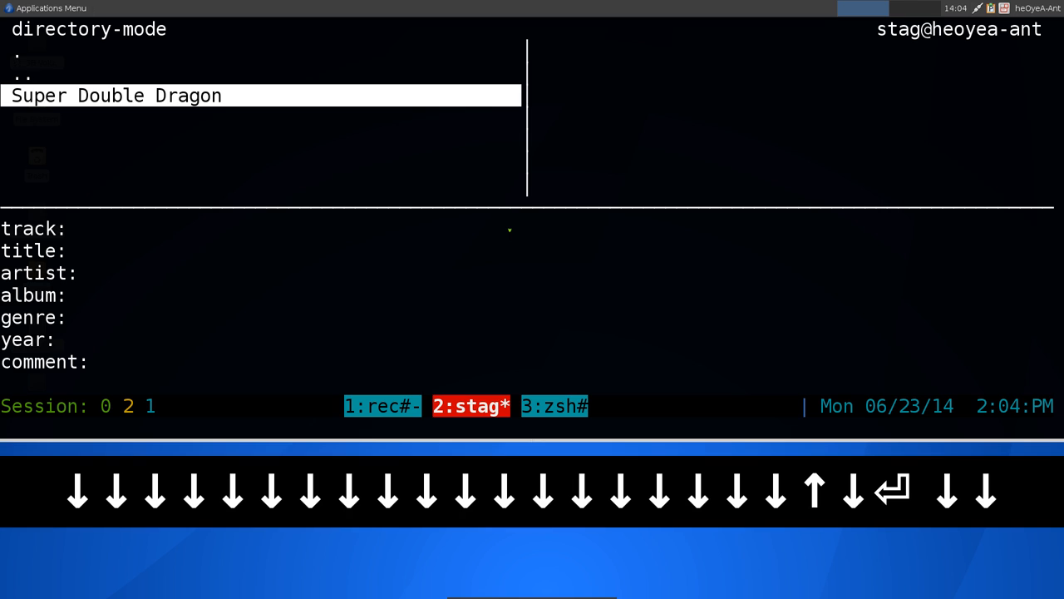
key(Up)
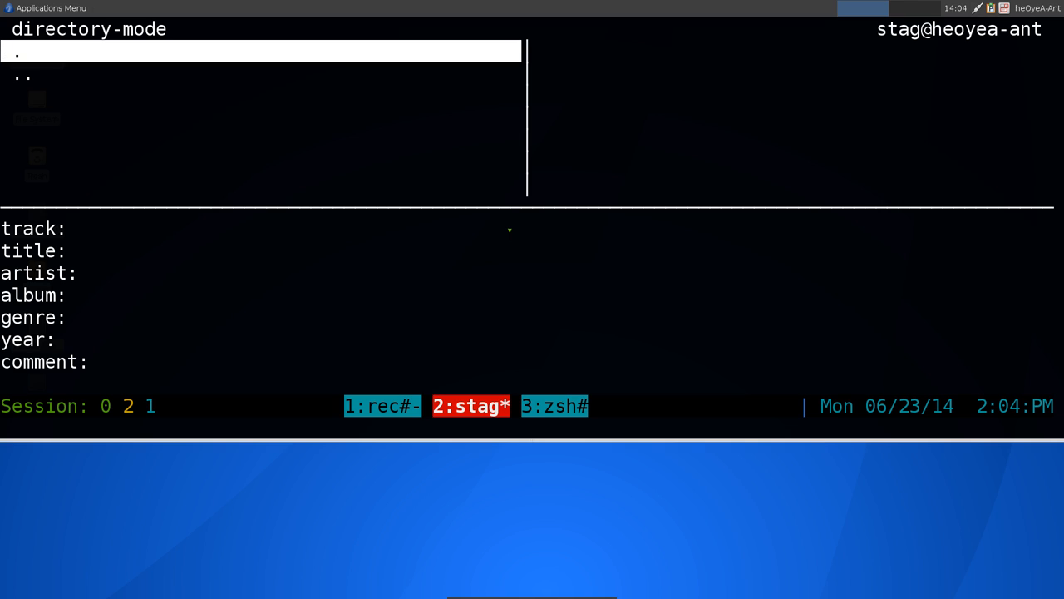
mouse_move(648, 130)
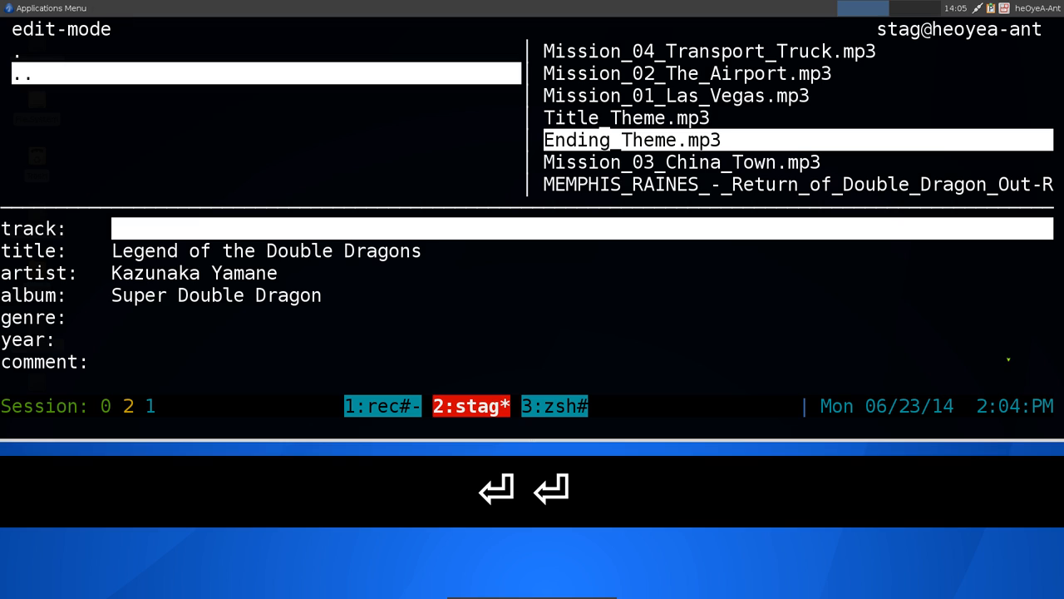
- Replace Ending_Theme.mp3's title 'Legend of the Double Dragons' with 'youtube song'
text(2)
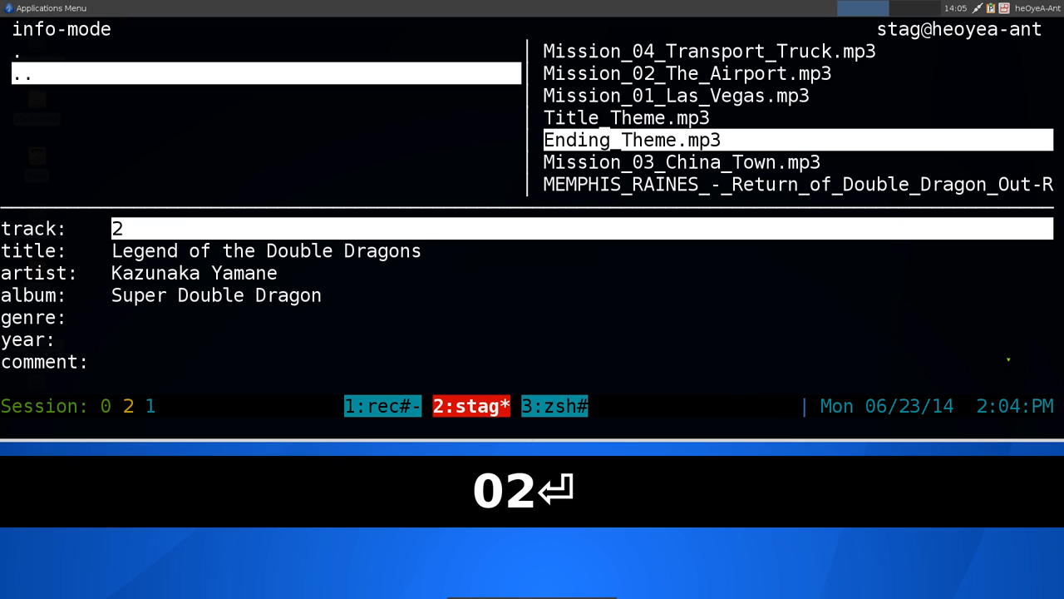
key(Down)
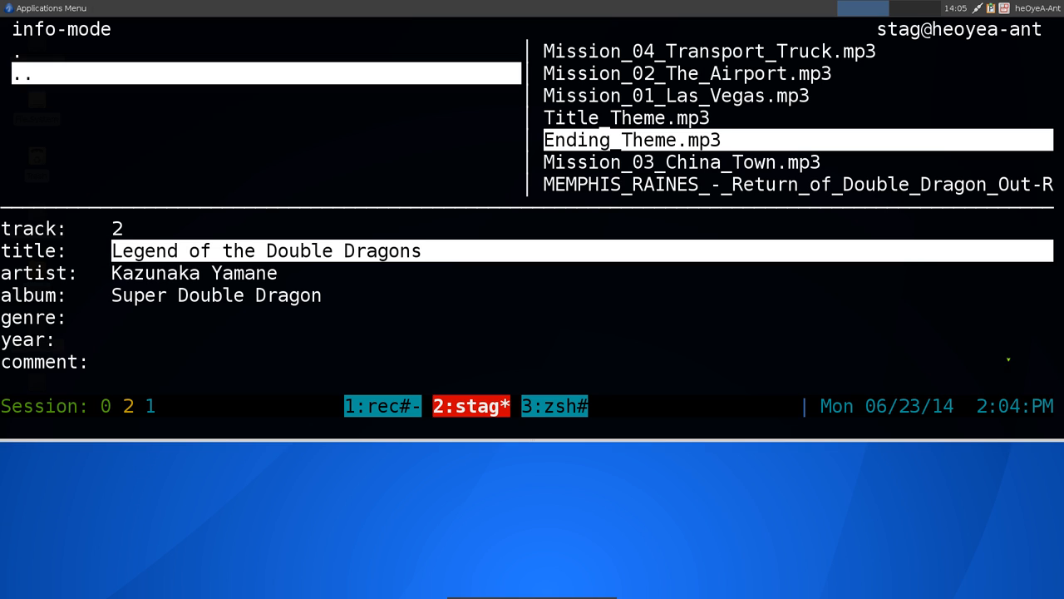
key(Return)
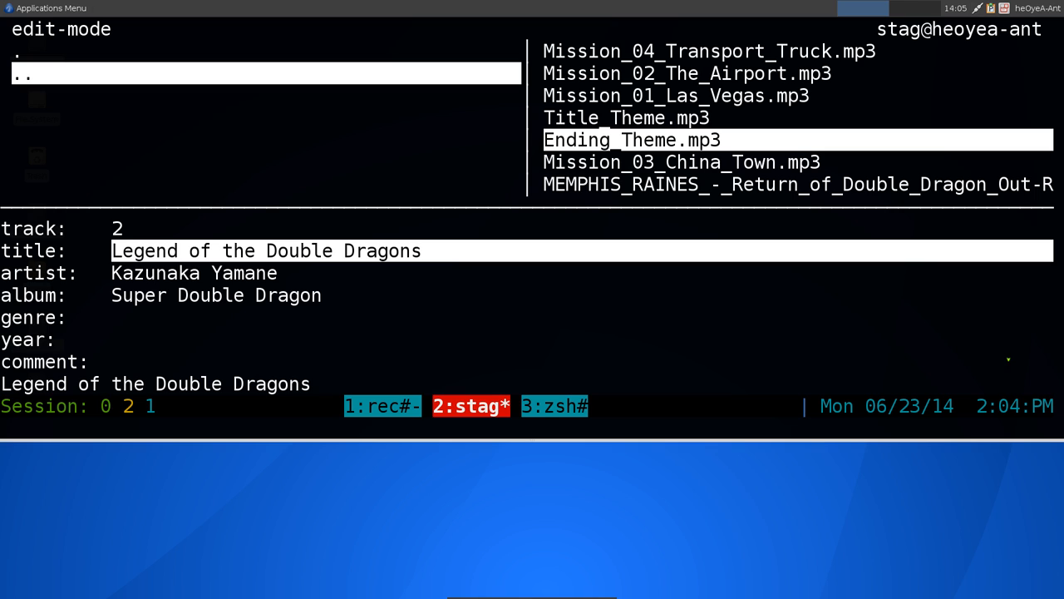
key(Ctrl+h)
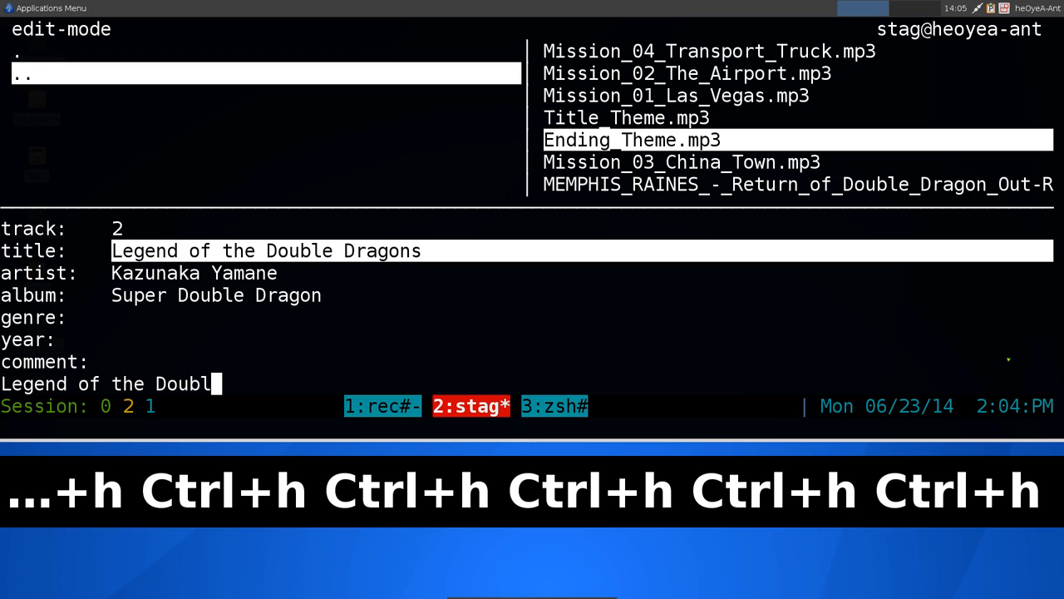
key(ctrl+h)
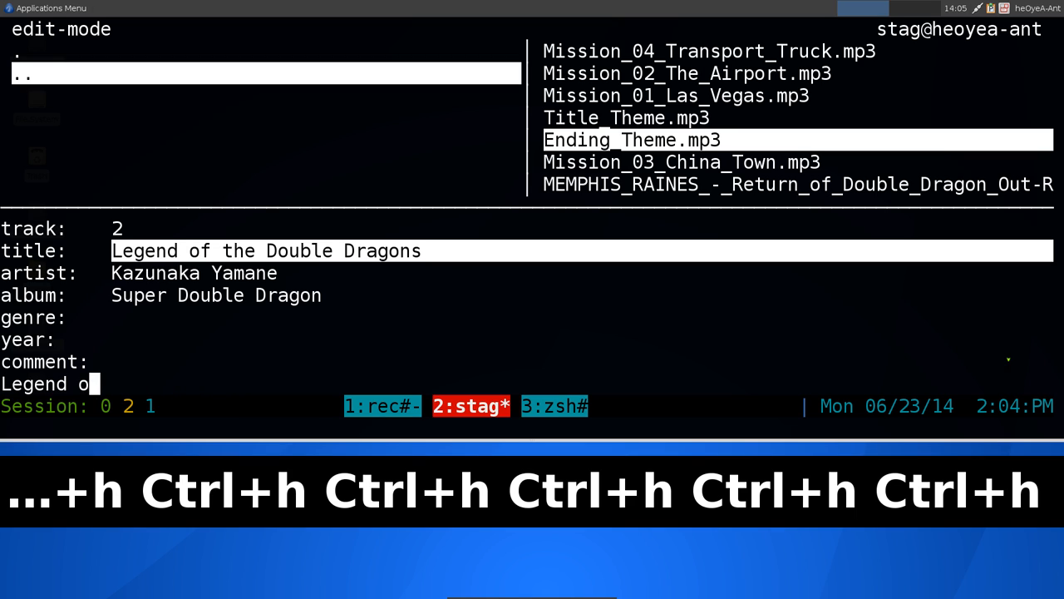
key(ctrl+h)
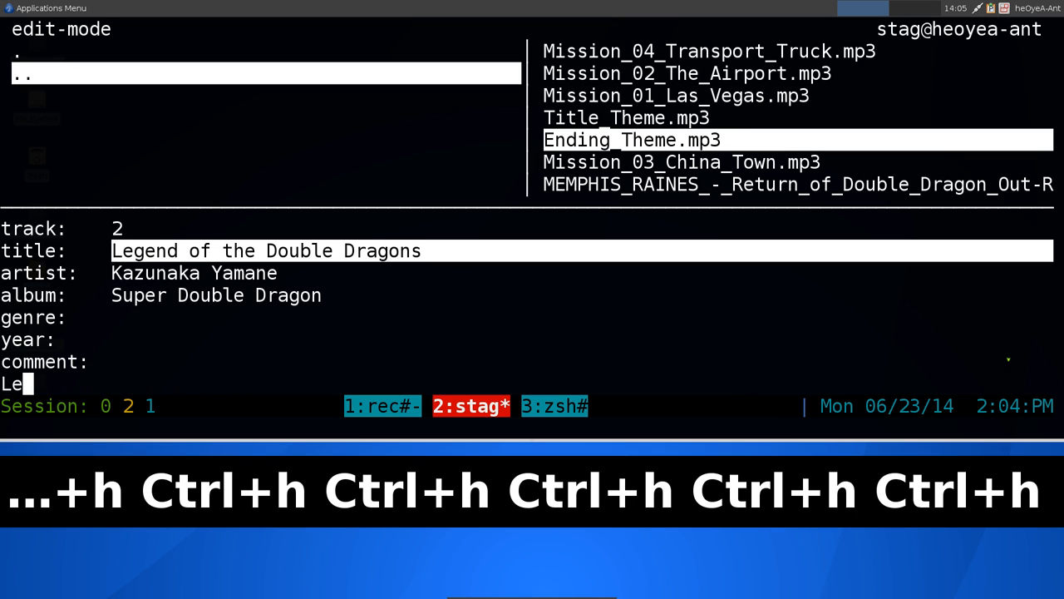
key(BackSpace)
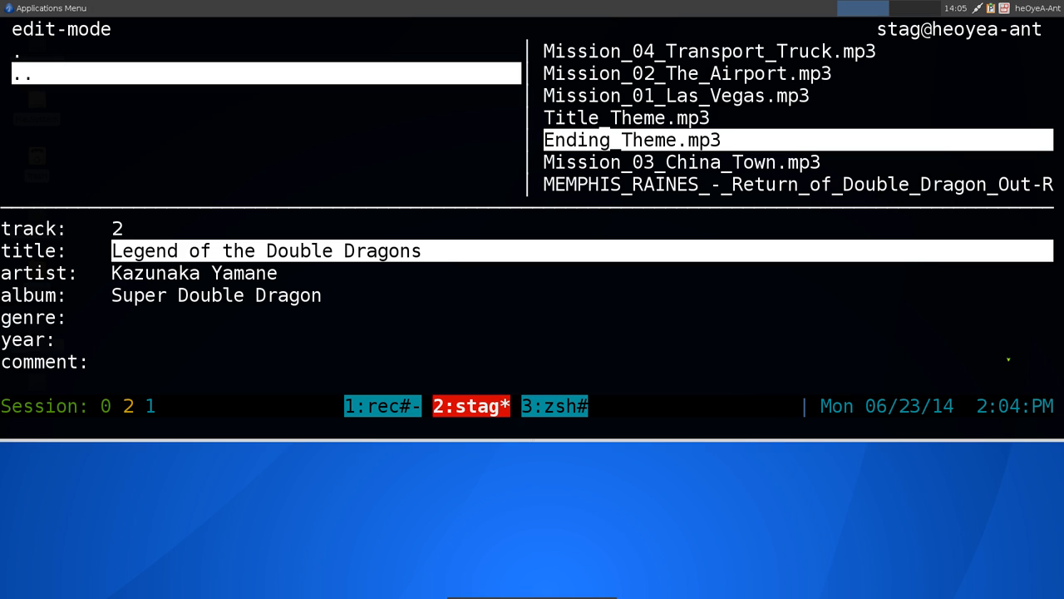
text(youtue)
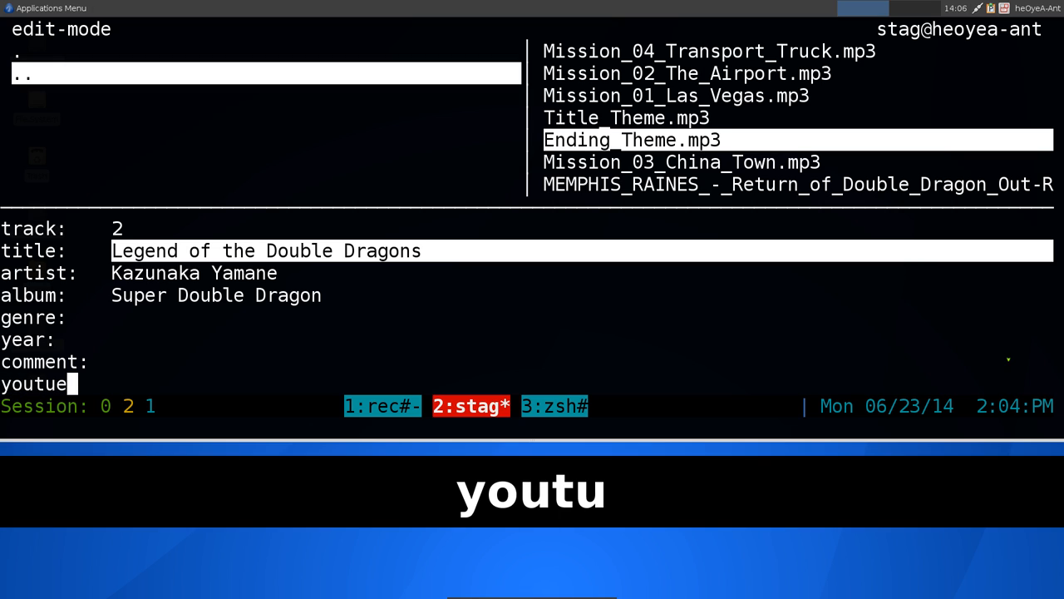
text(be song)
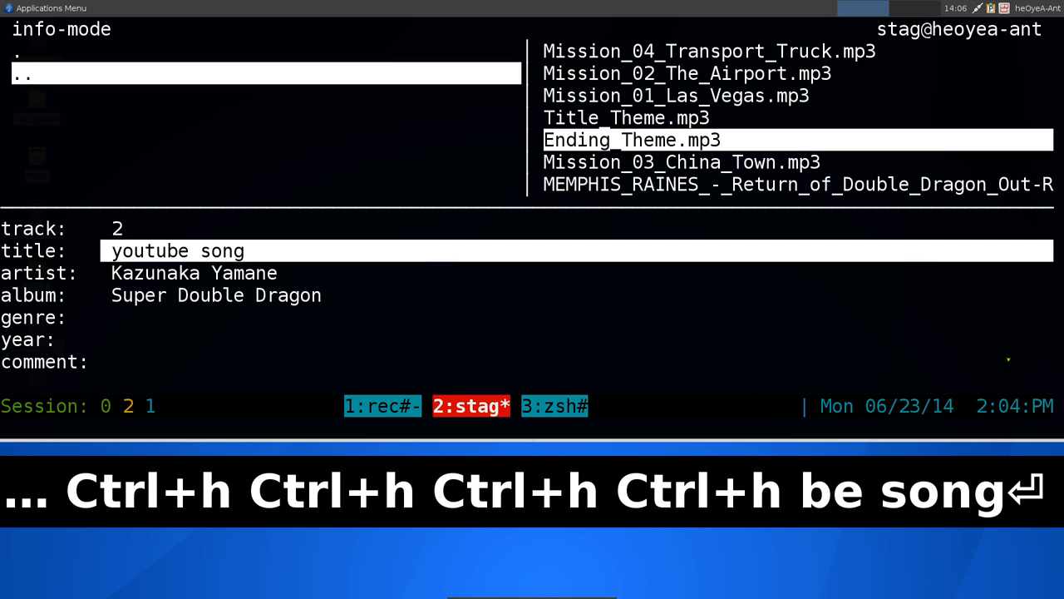
- Change the track's artist to gotbletu
key(Down)
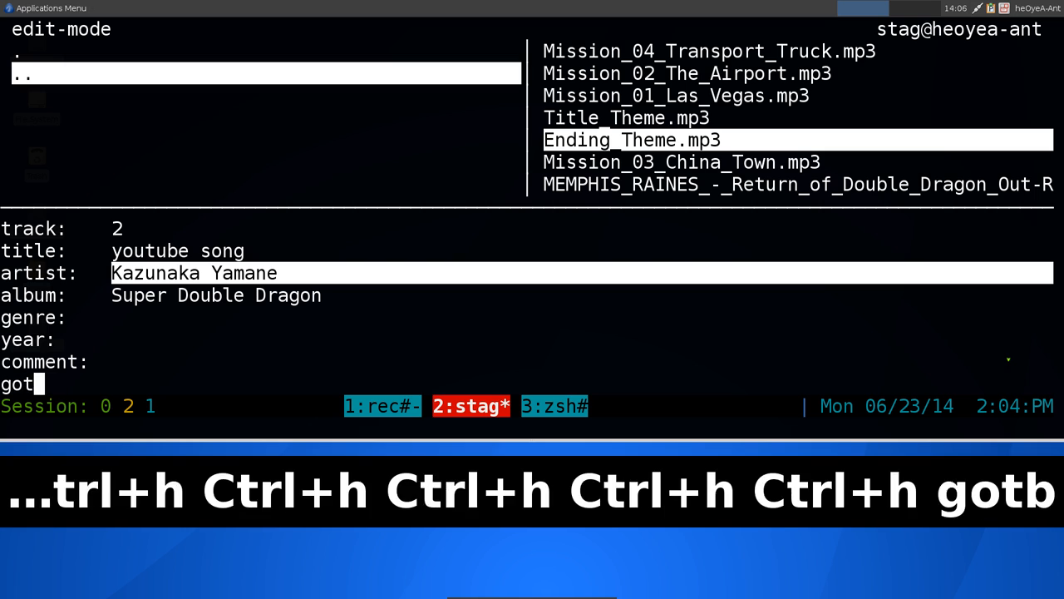
text(belt)
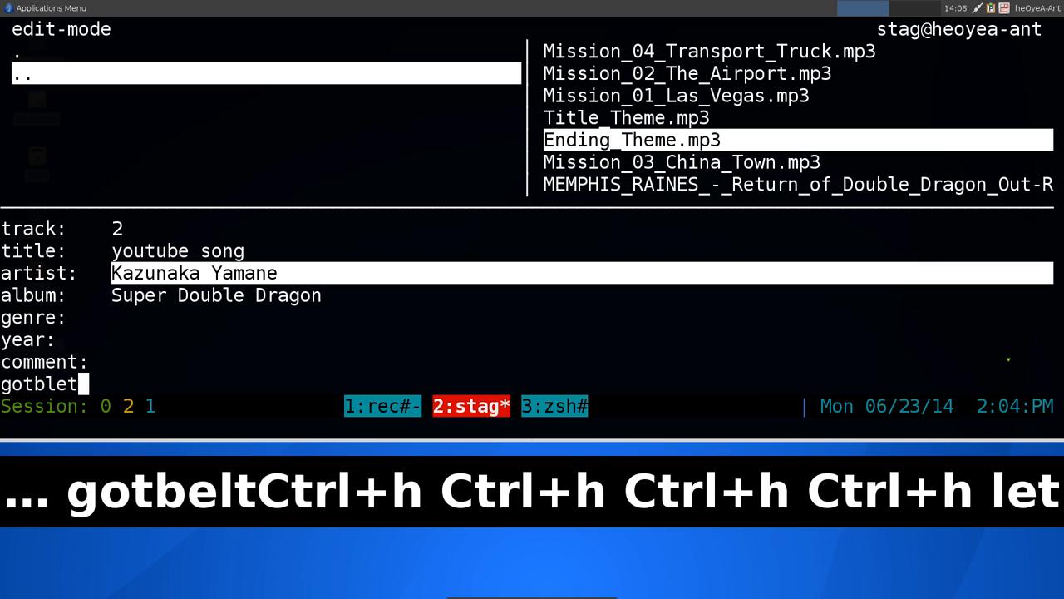
key(Return)
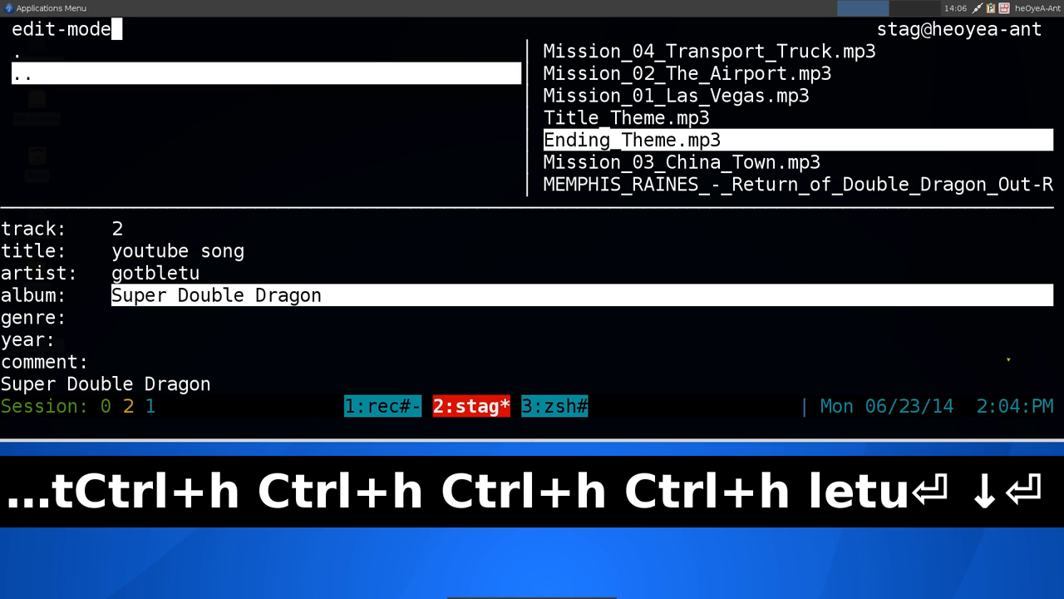
- Set the album to 'Linux TUX' and enter 2014 for the year
key(ctrl+h)
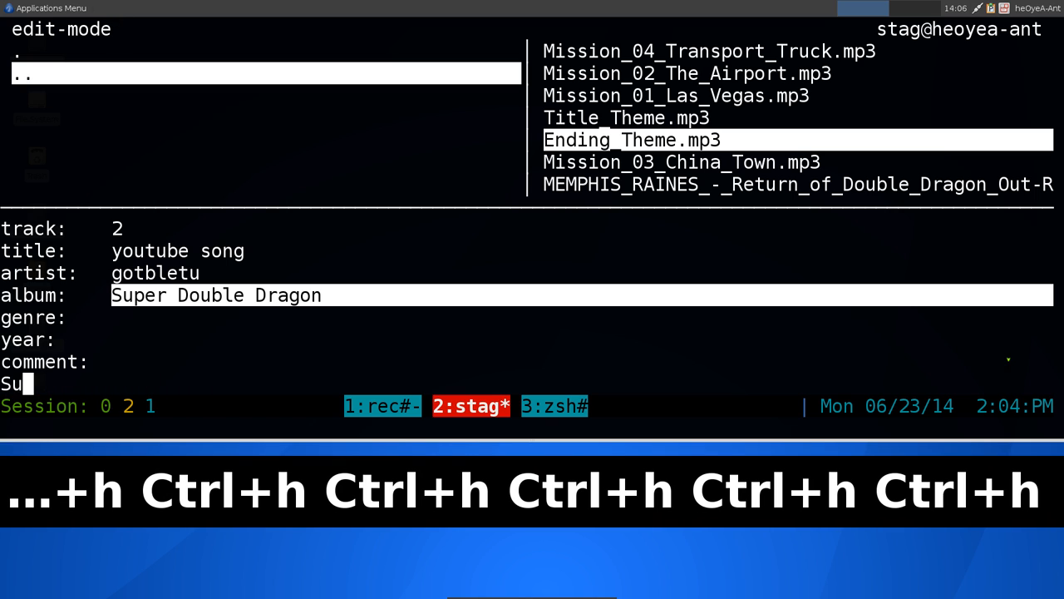
text(Linux)
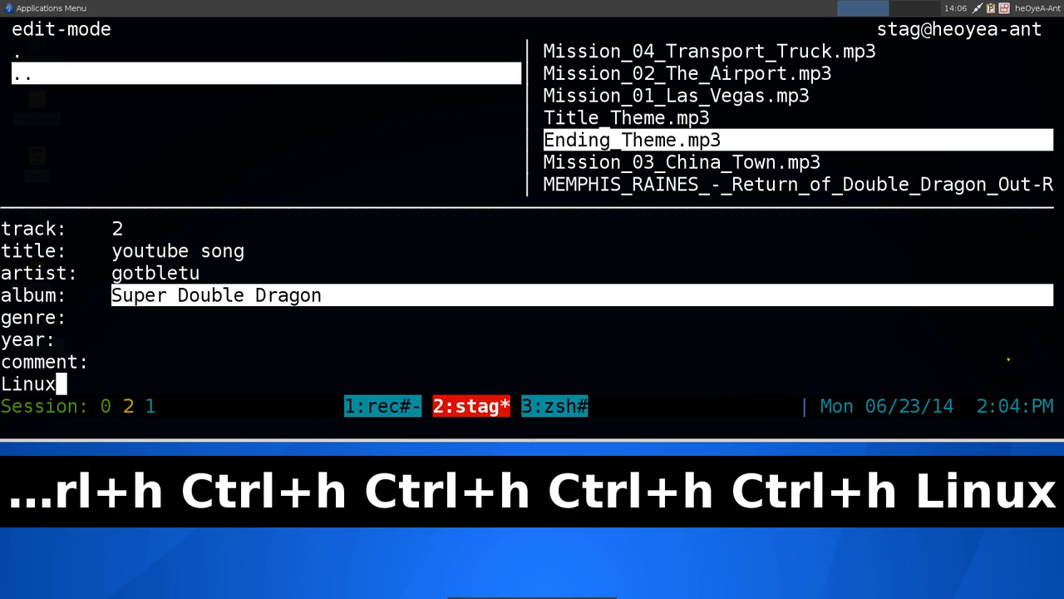
text(TUX)
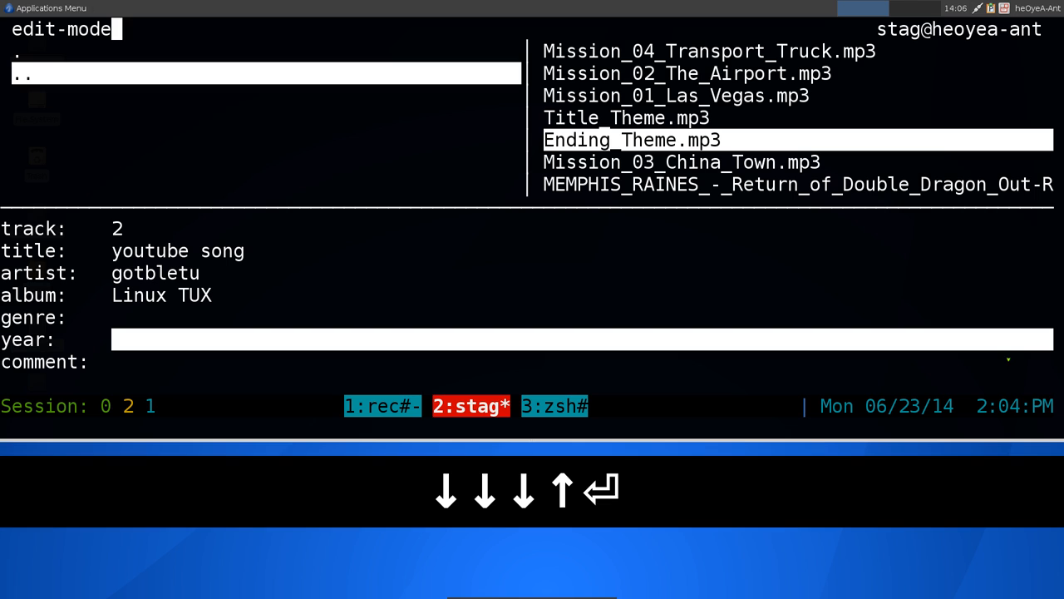
text(2014)
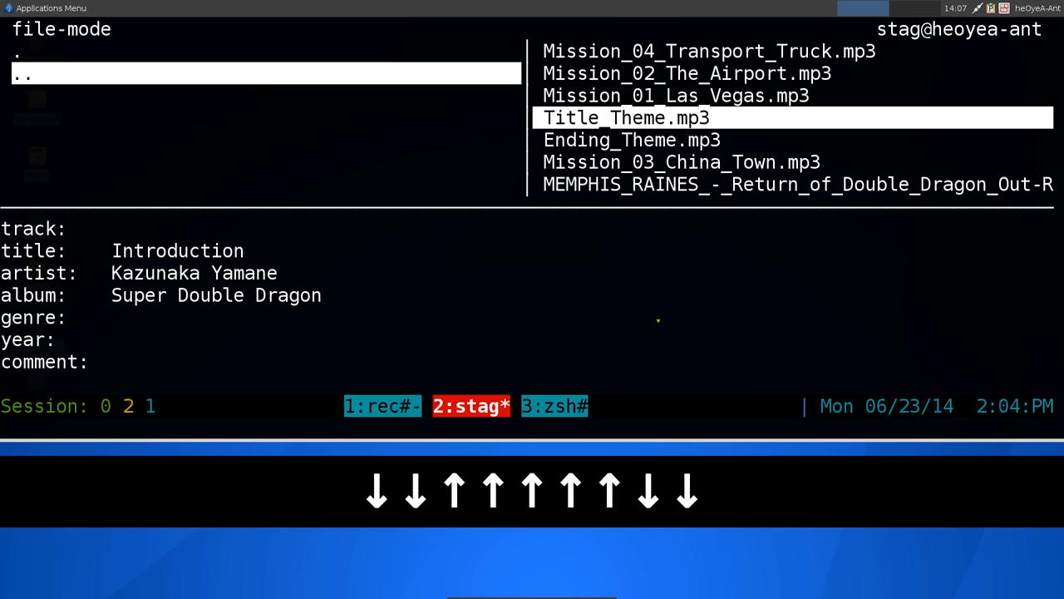
- Move down the track list to another file's tags
key(Down)
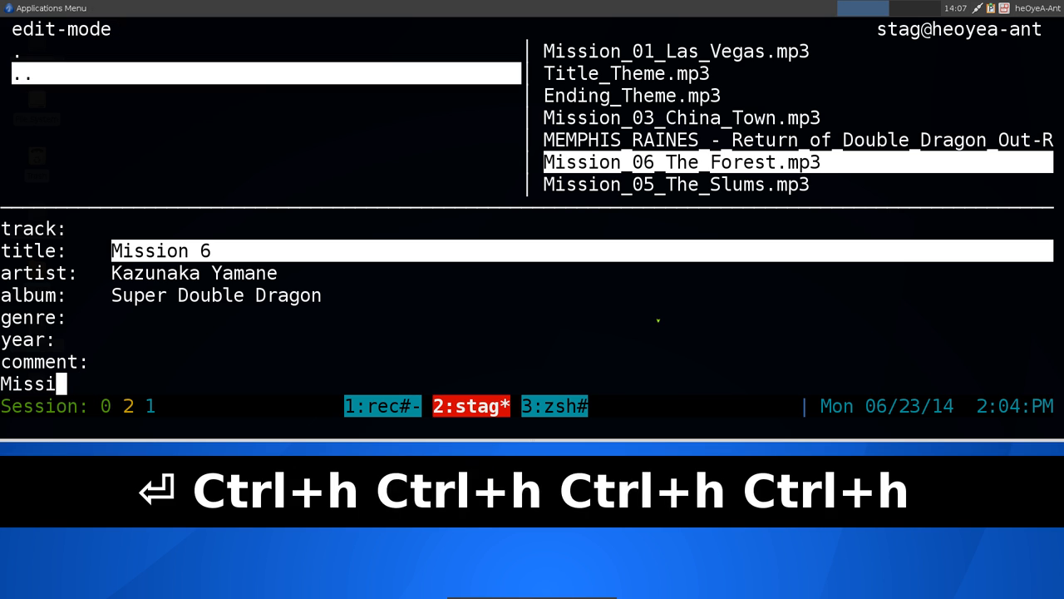
- Erase the title 'Mission 6' and enter GREEN instead
key(ctrl+h)
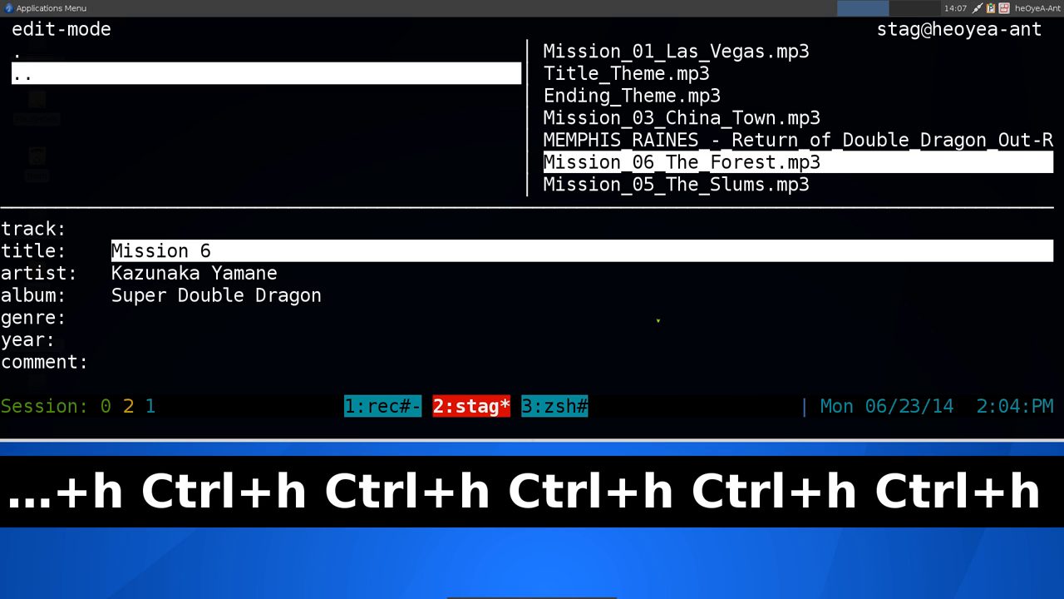
text(GREEN)
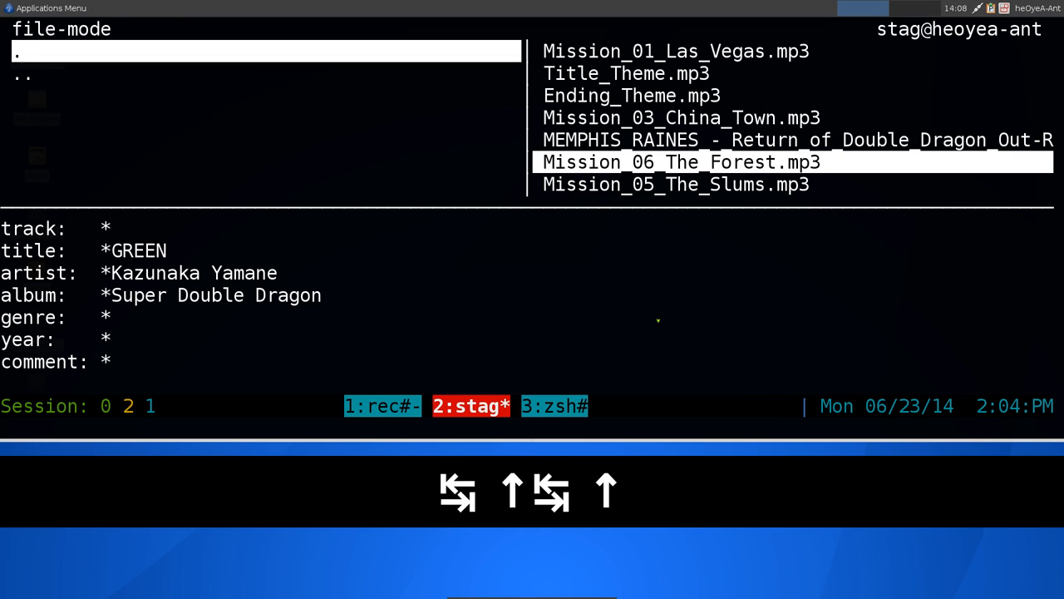
- Write the pending tag edits to disk from the file list
key(Down)
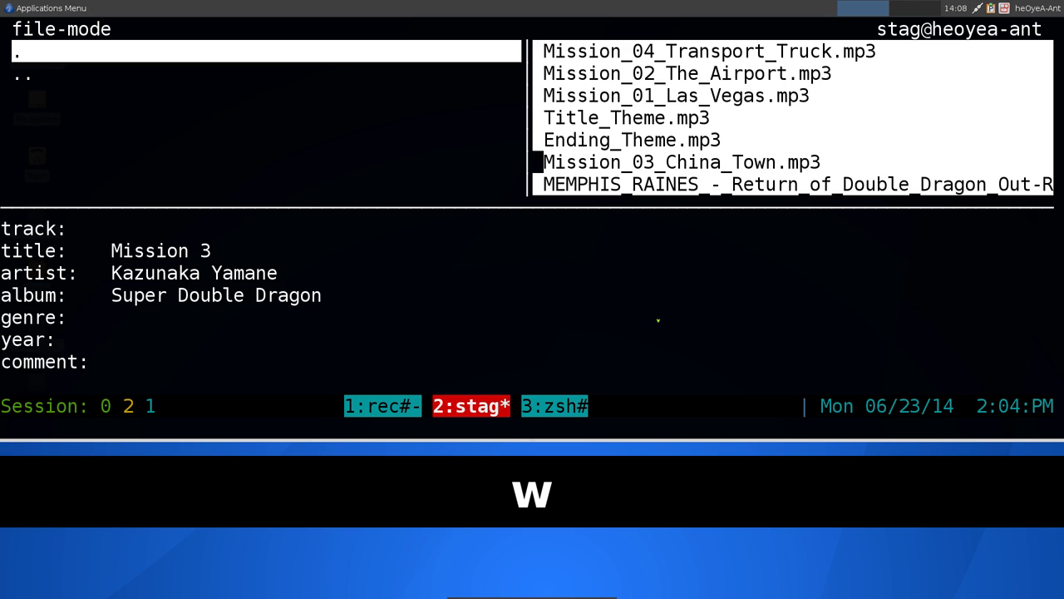
key(Down)
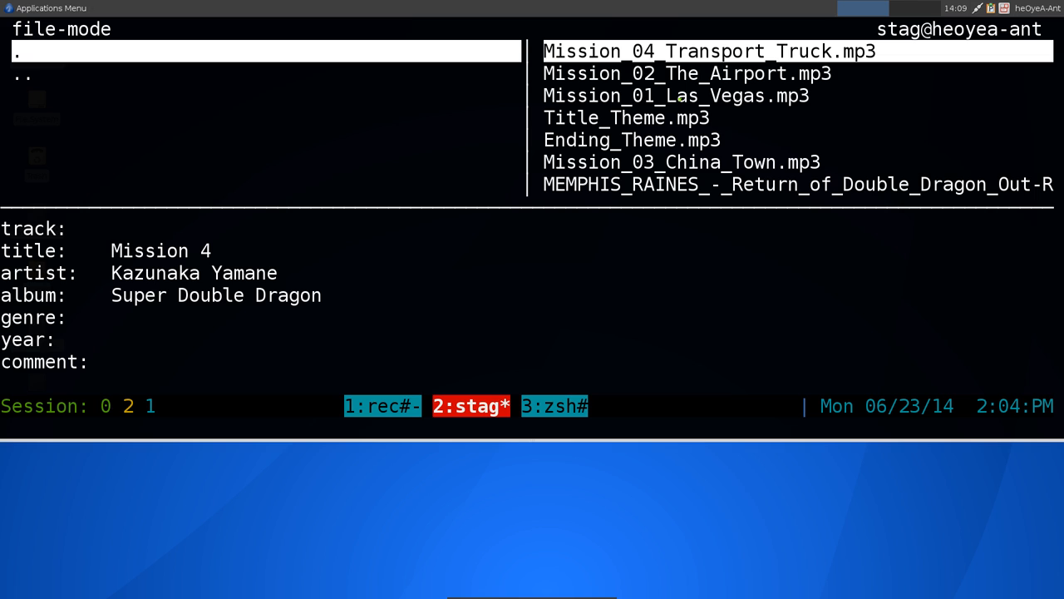
- Select every track in the folder for a bulk edit
key(a)
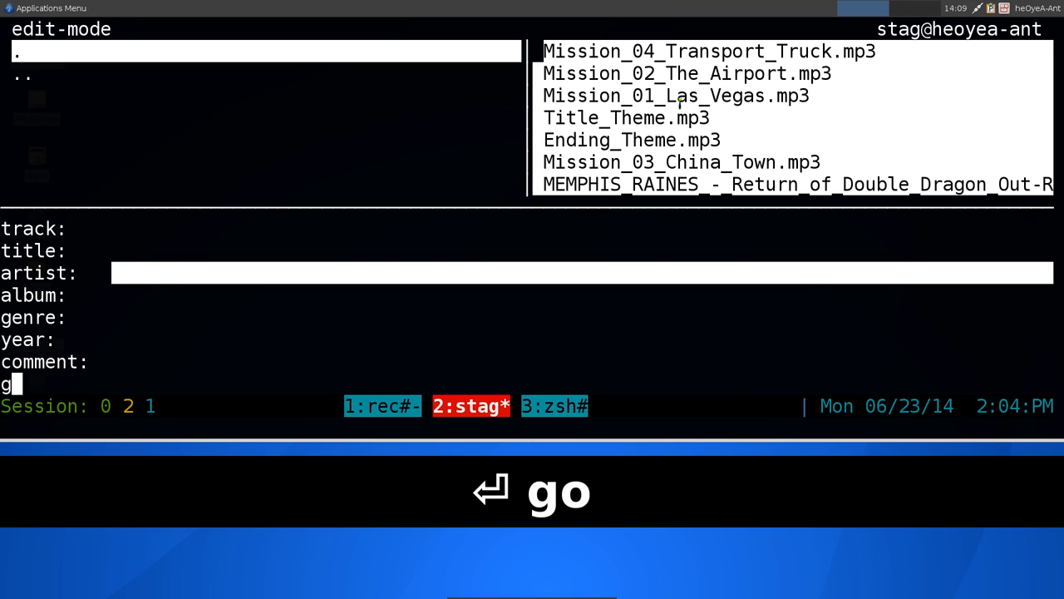
- Enter gotbletu as artist and 'open source' as genre for all tracks
text(gotbletu)
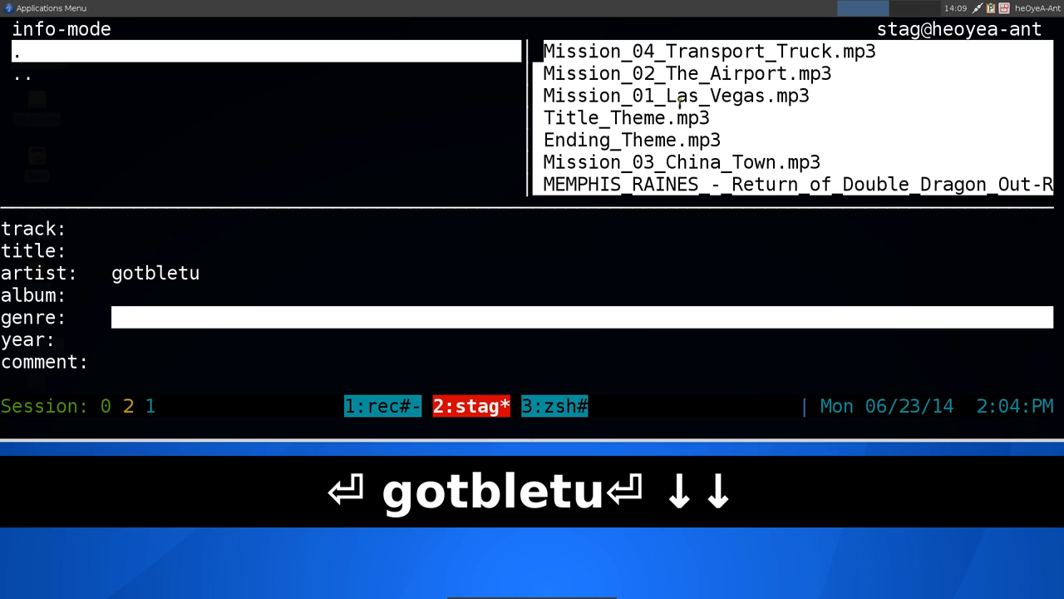
text(open source)
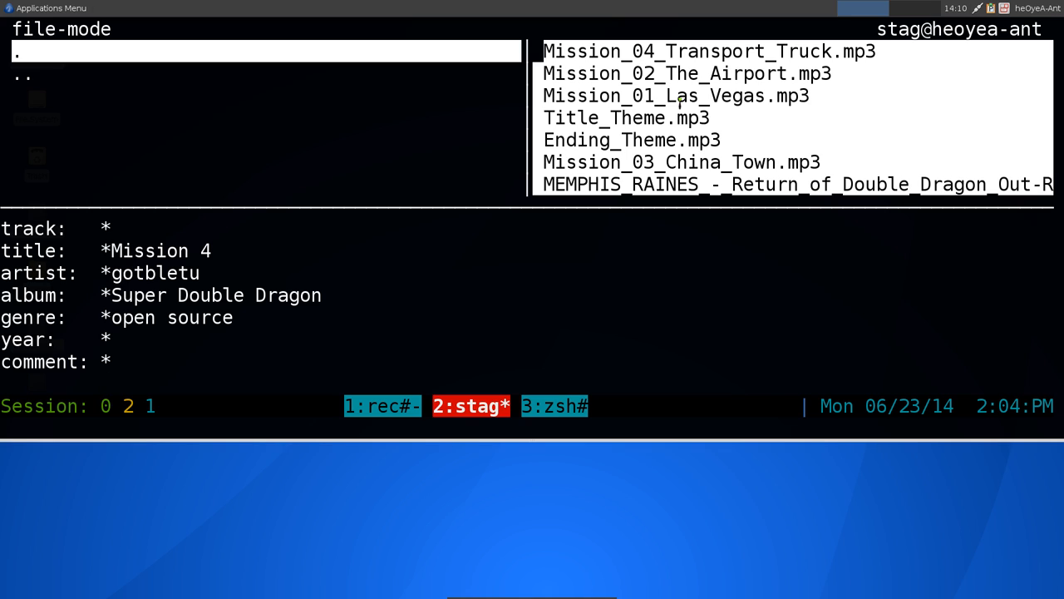
- Write the bulk changes, then switch to tmux window 3 (zsh)
key(w)
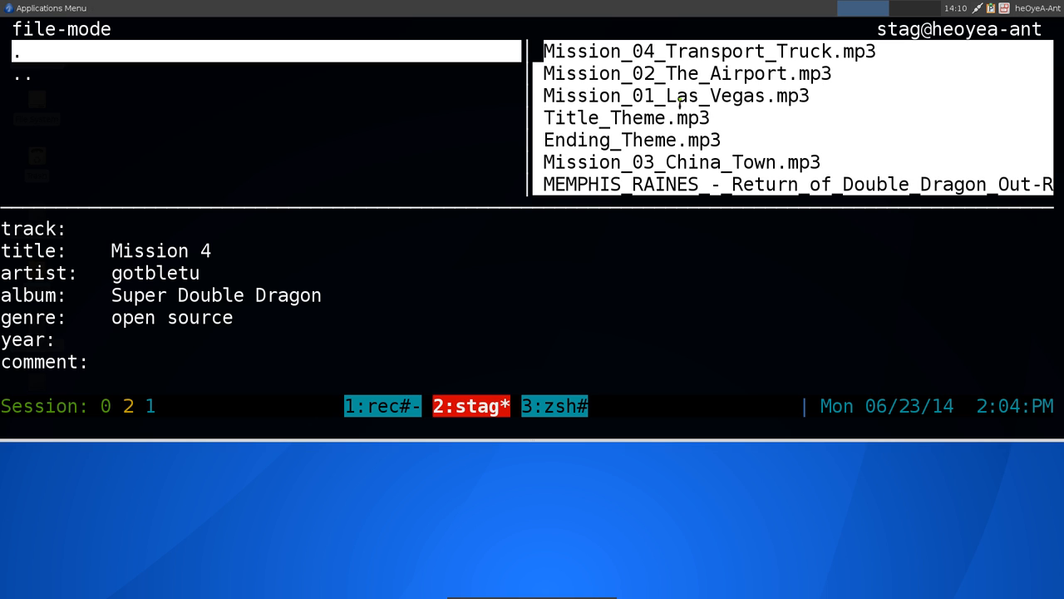
key(Down)
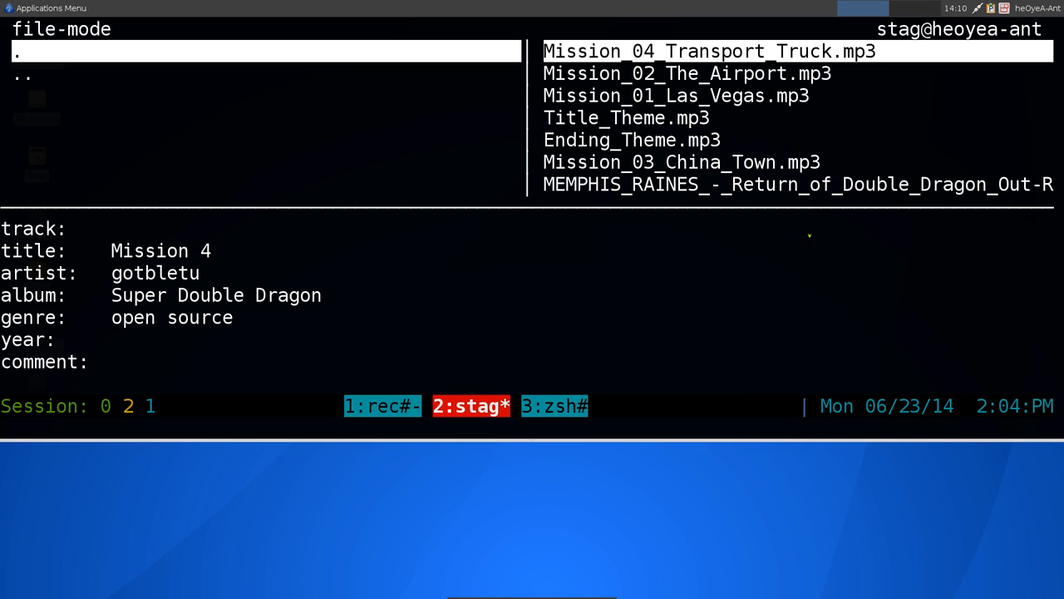
key(ctrl+a 3)
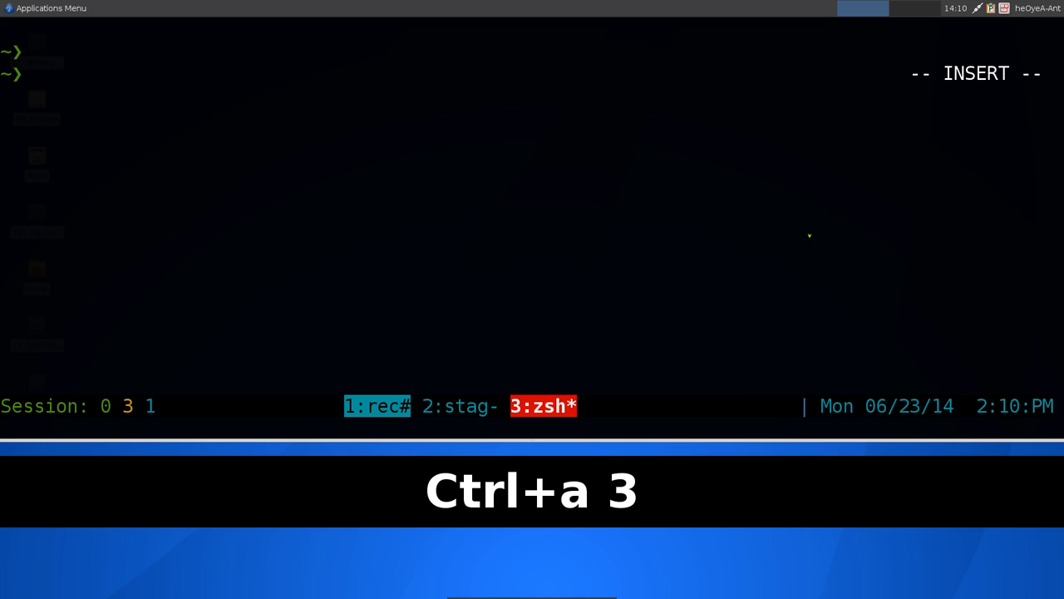
- Change into the temp directory and start typing the next command
text(cd temp/)
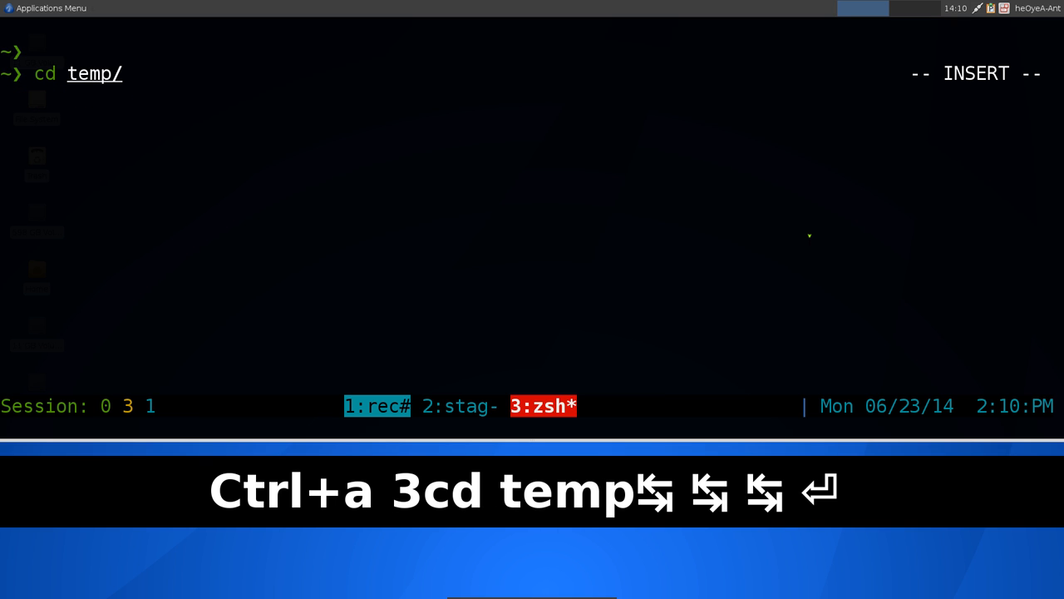
text(ra)
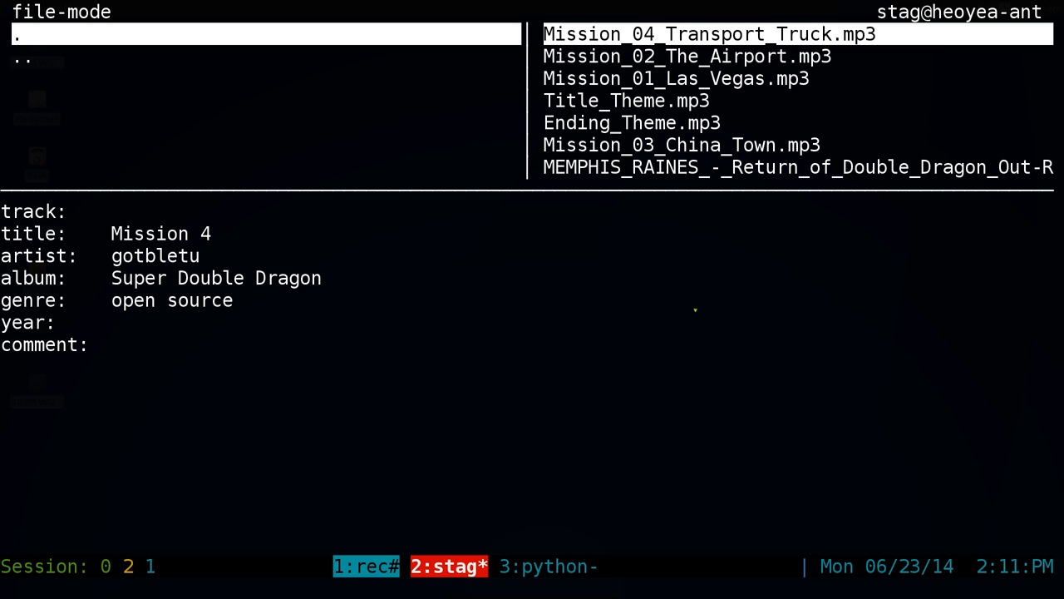
- Select the whole title field to replace it with 'Mission 4' for the Transport Truck track
key(ctrl+a)
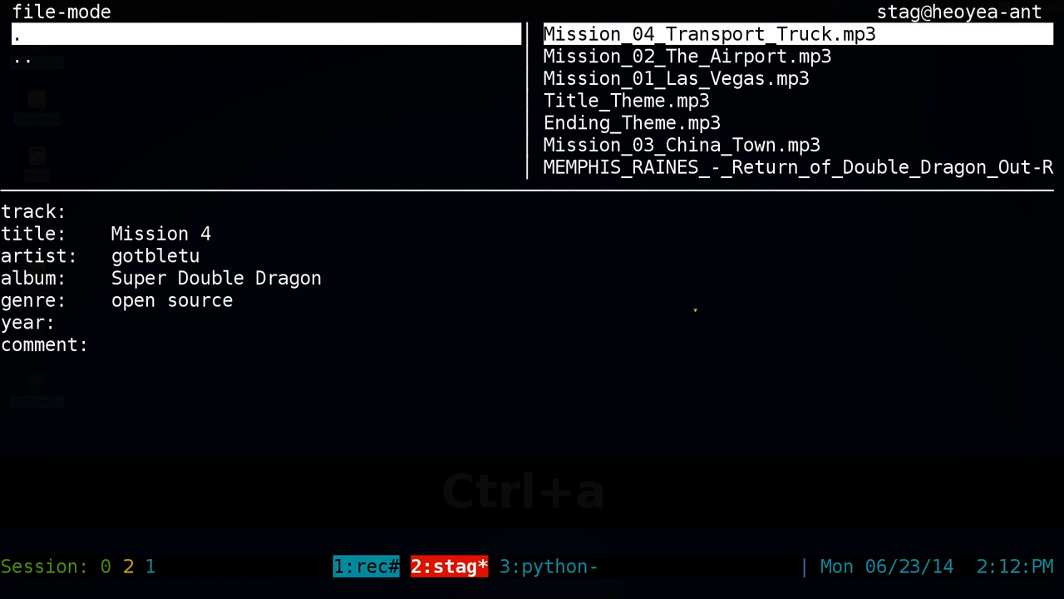